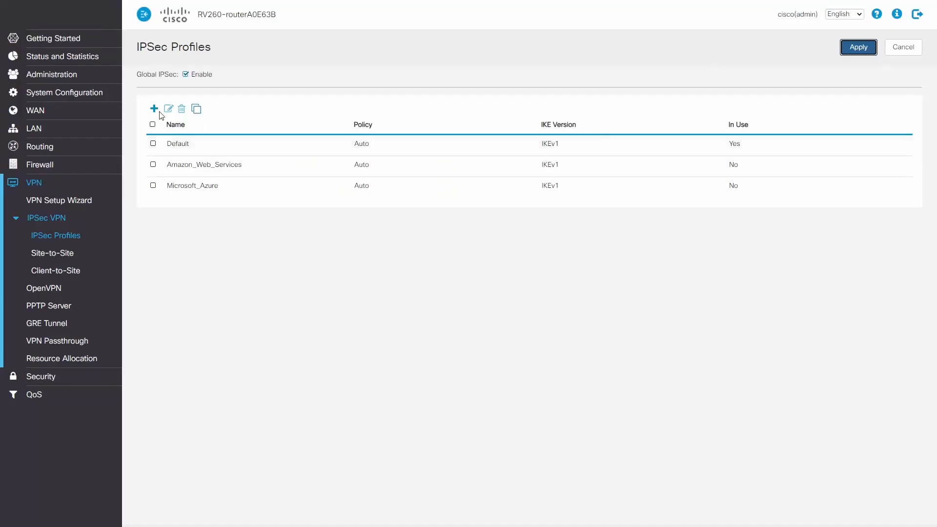
- Create IPSec profile IKEv2_mac on IKEv2 with AES-256 and SHA2-256 for Phase I
left_click(154, 109)
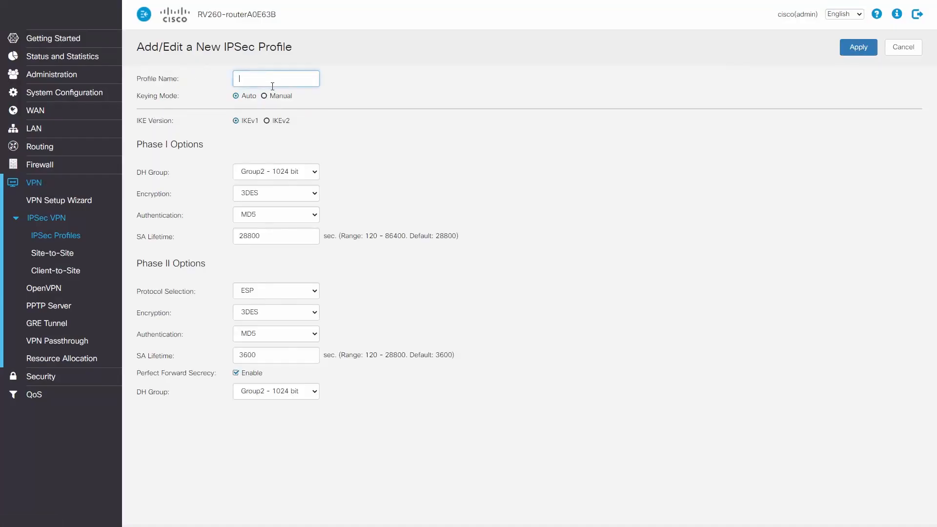
type("IKEv2_ma")
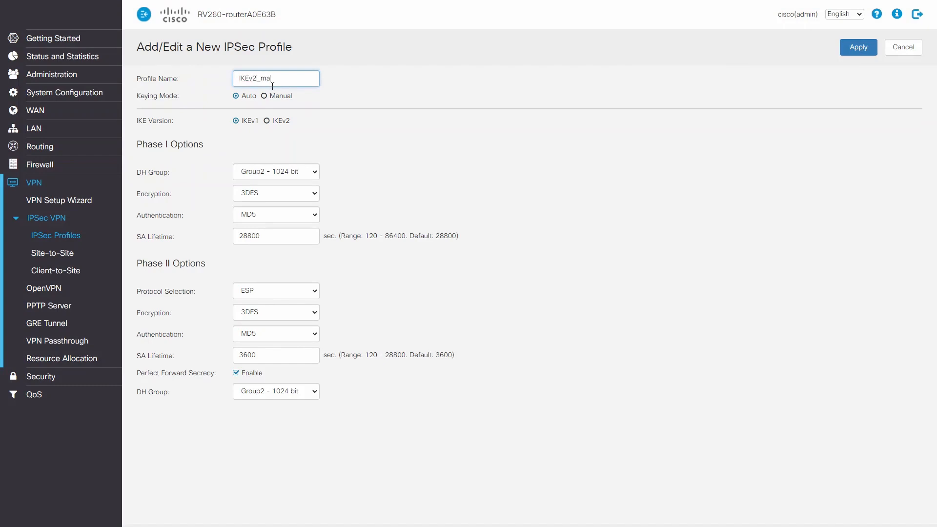
left_click(266, 120)
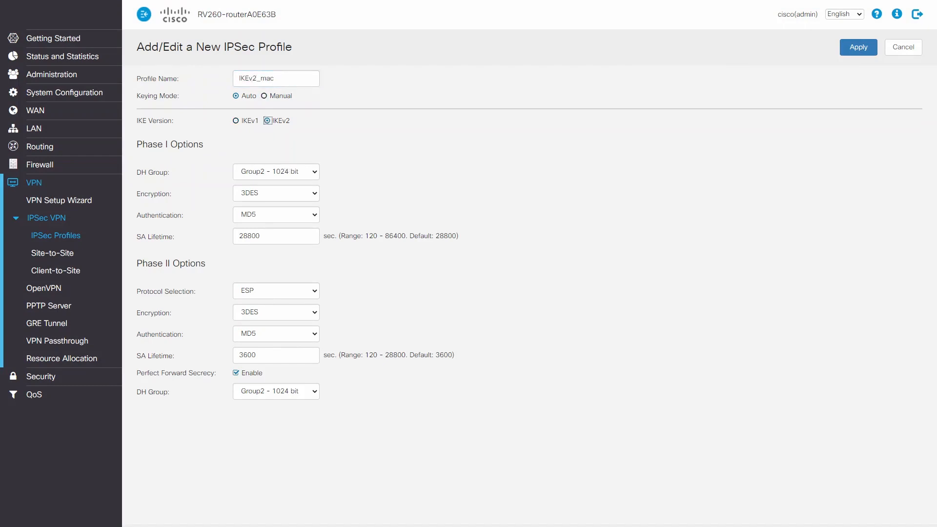
left_click(275, 192)
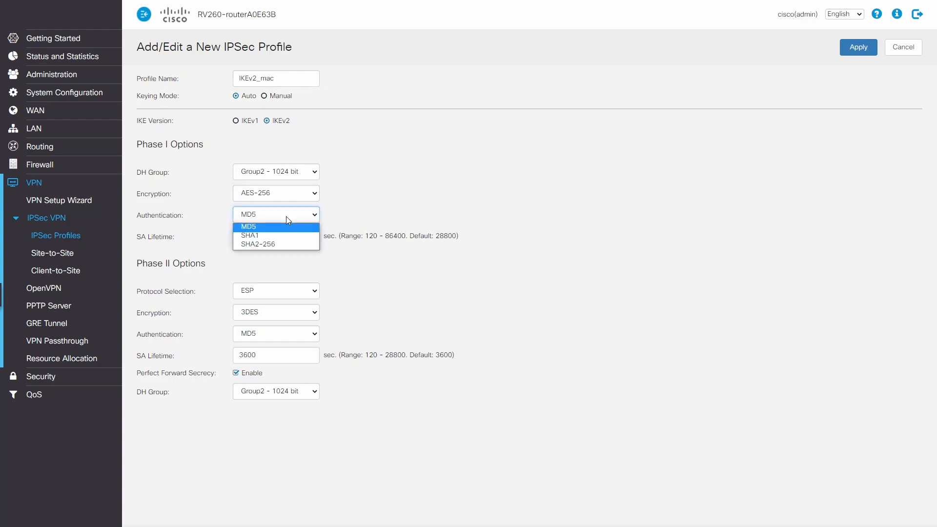
left_click(258, 244)
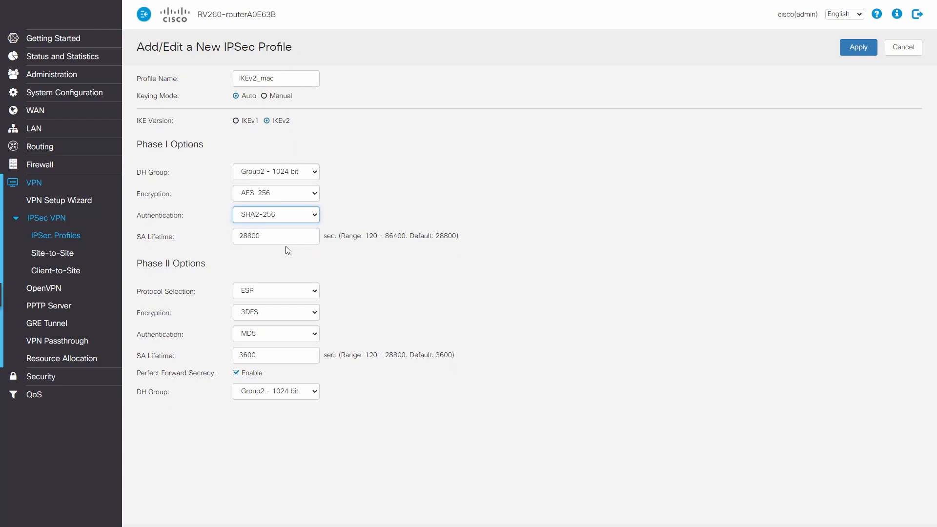
- Give Phase II ESP with AES-256 and SHA2-256, then apply the IKEv2_mac profile
left_click(275, 291)
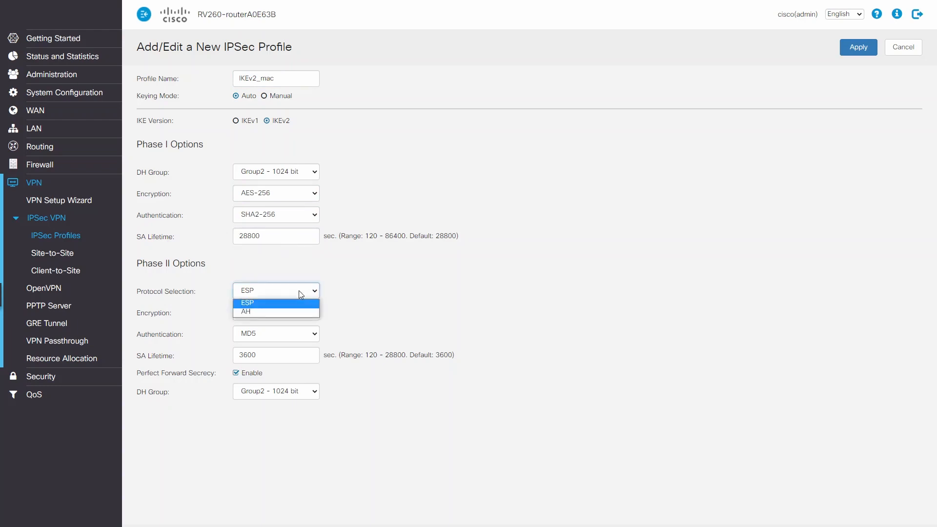
left_click(275, 312)
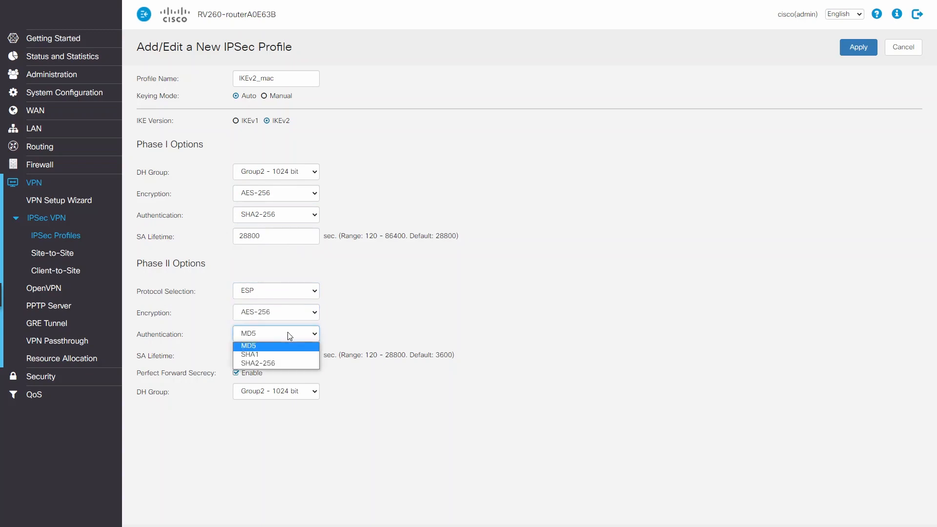
left_click(258, 363)
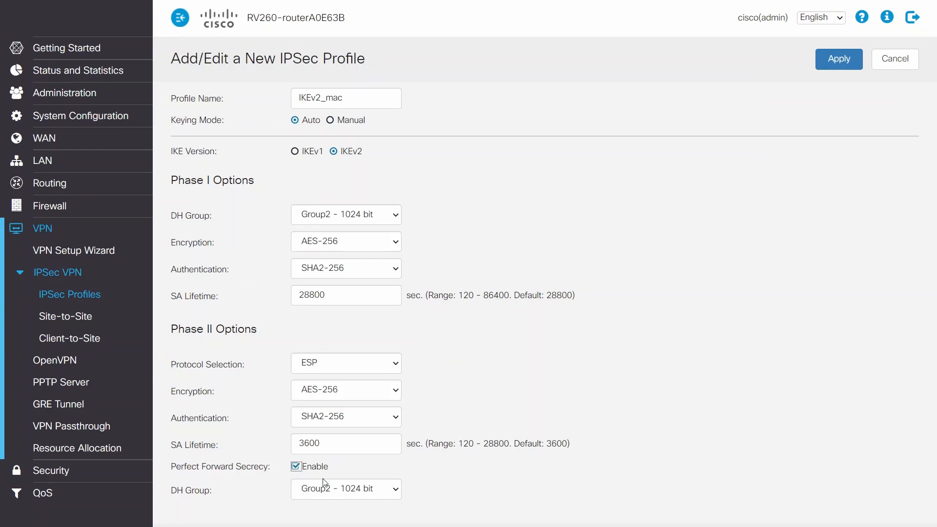
mouse_move(839, 59)
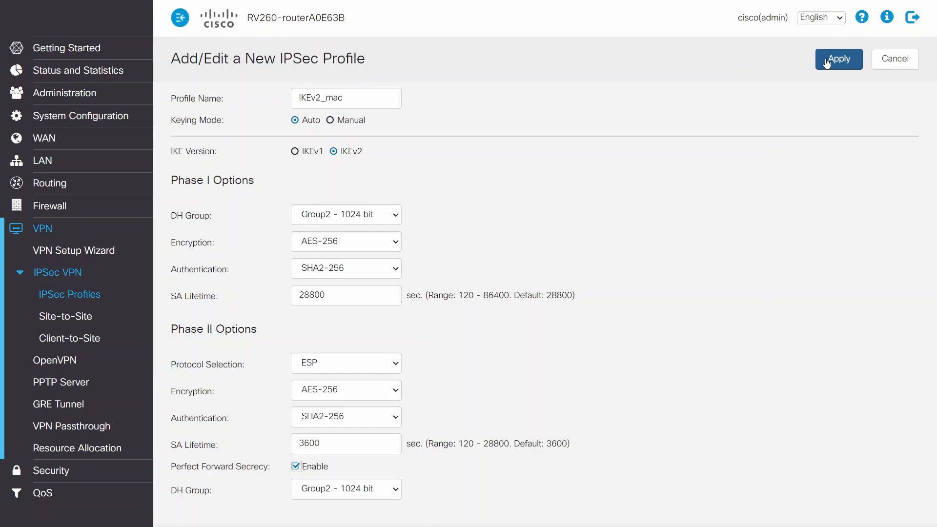
left_click(838, 59)
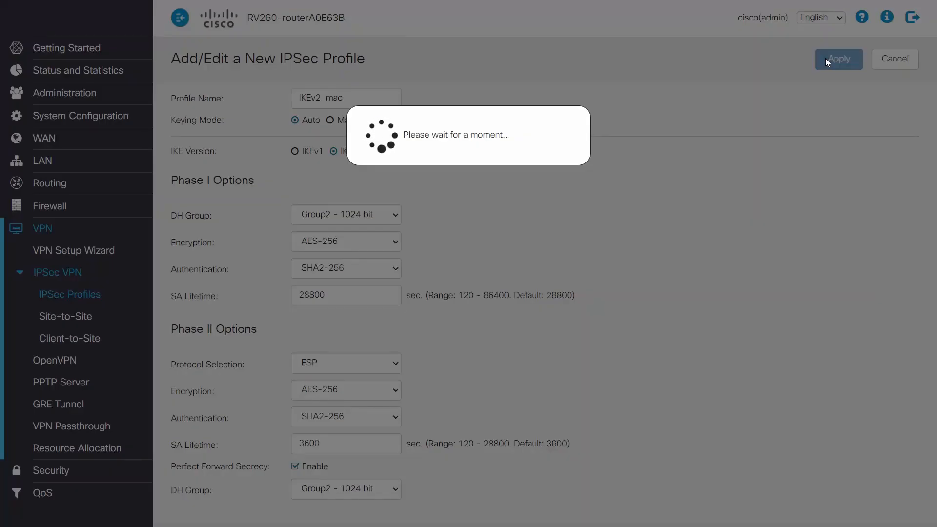
- Add a new Client-to-Site tunnel named VPN_IKEv2
left_click(69, 337)
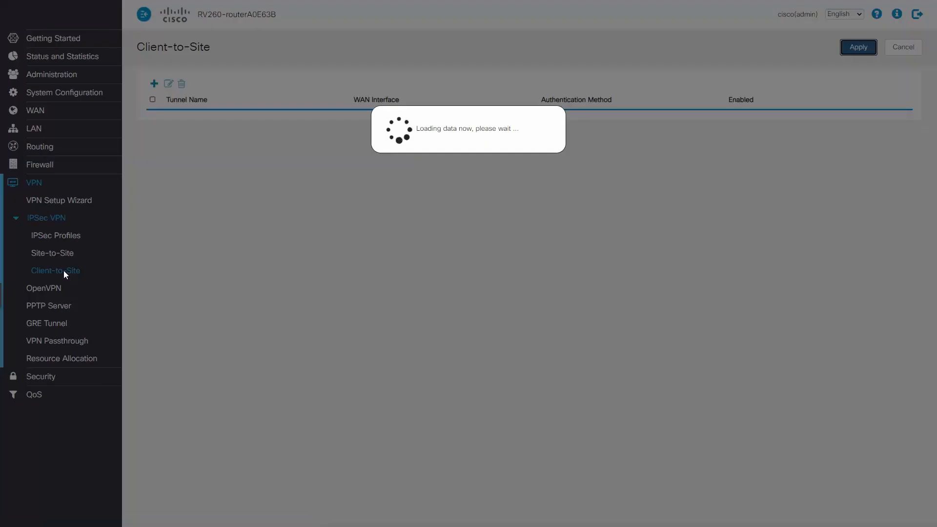
left_click(154, 84)
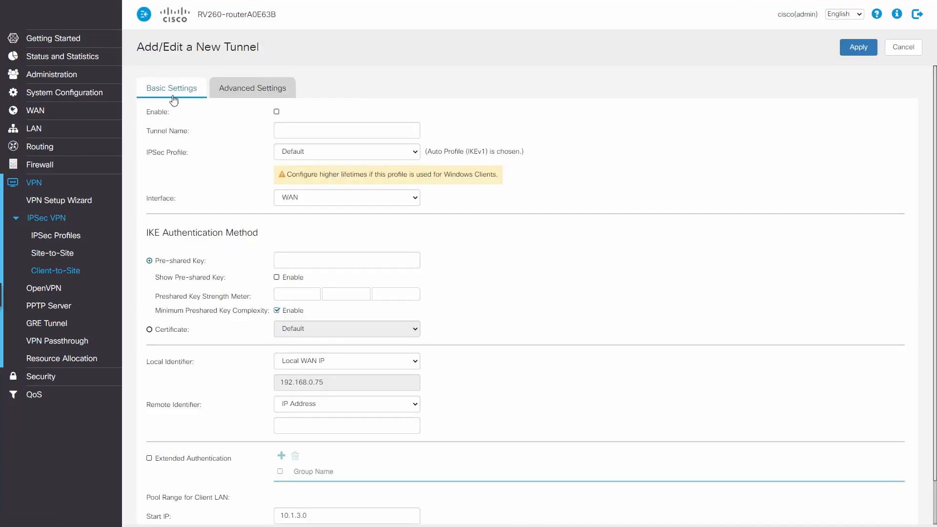
type("VPN")
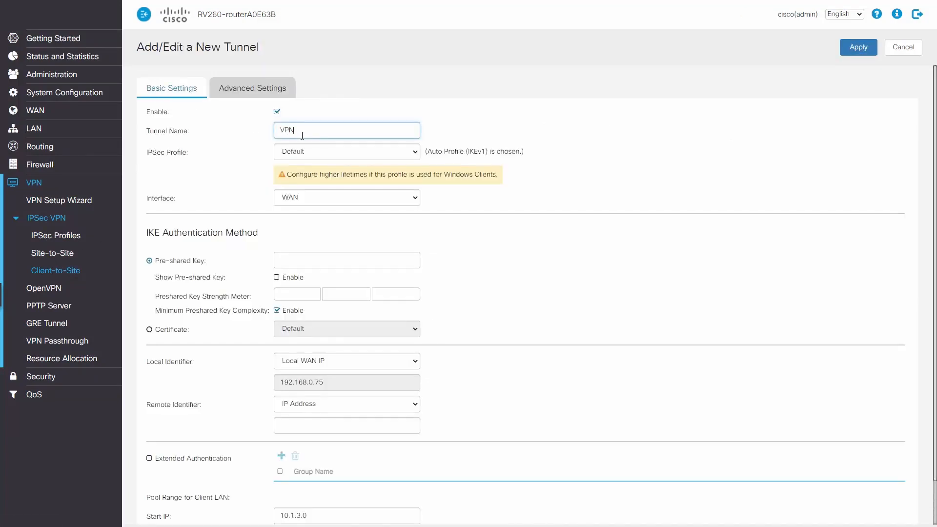
- Attach profile IKEv2_mac on WAN, enter the pre-shared key, and disable minimum complexity
left_click(346, 151)
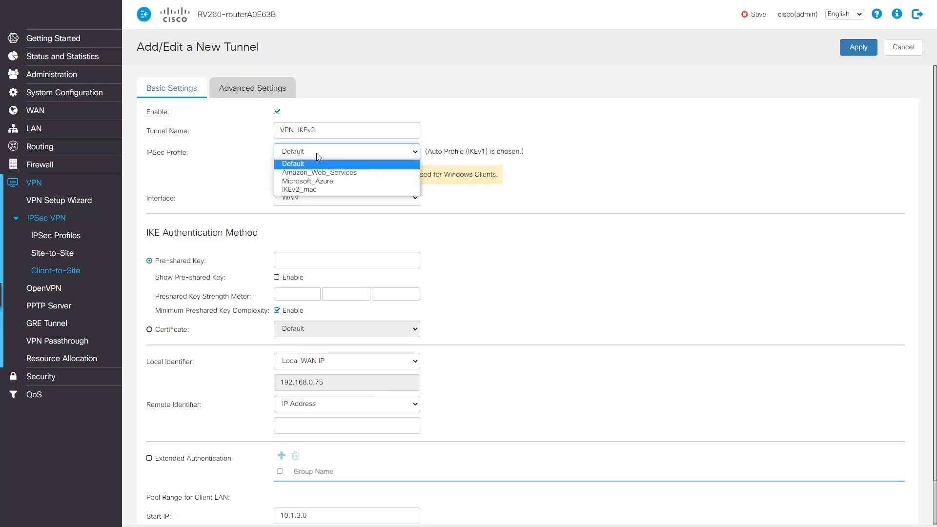
left_click(299, 190)
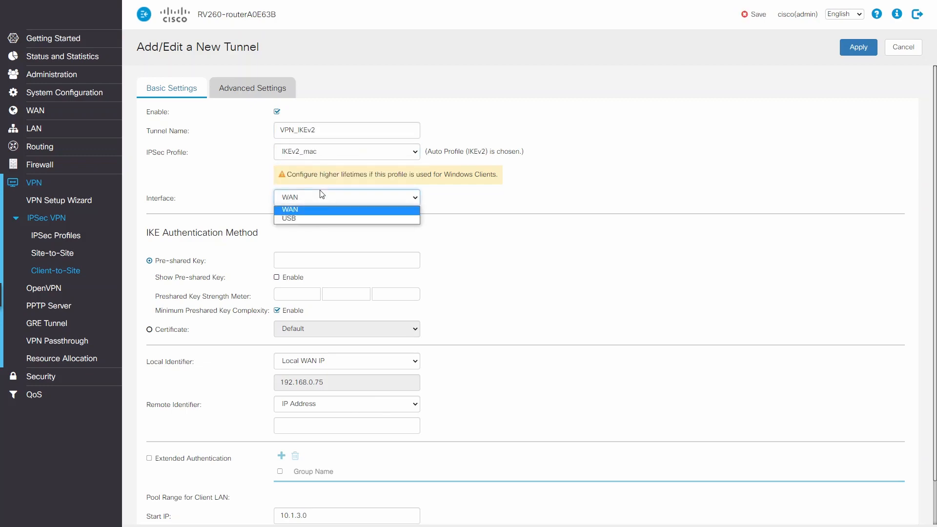
left_click(290, 209)
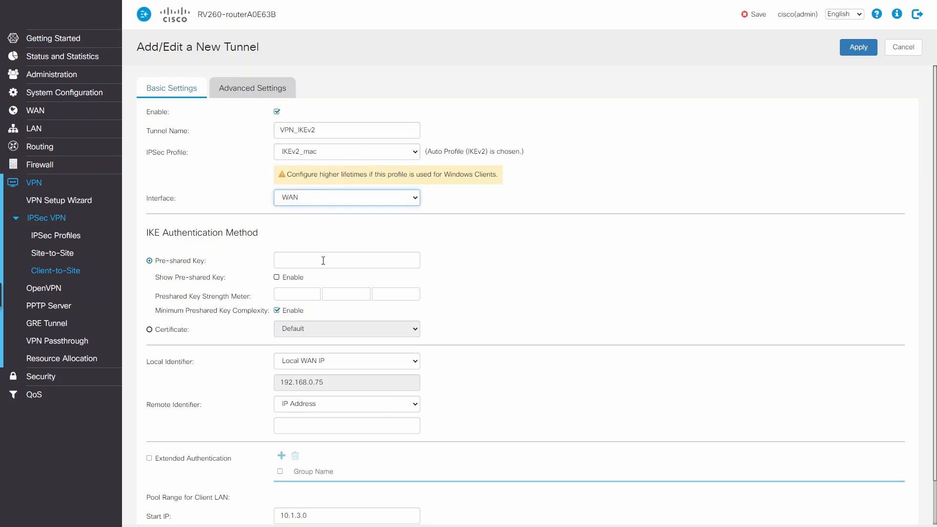
type("1")
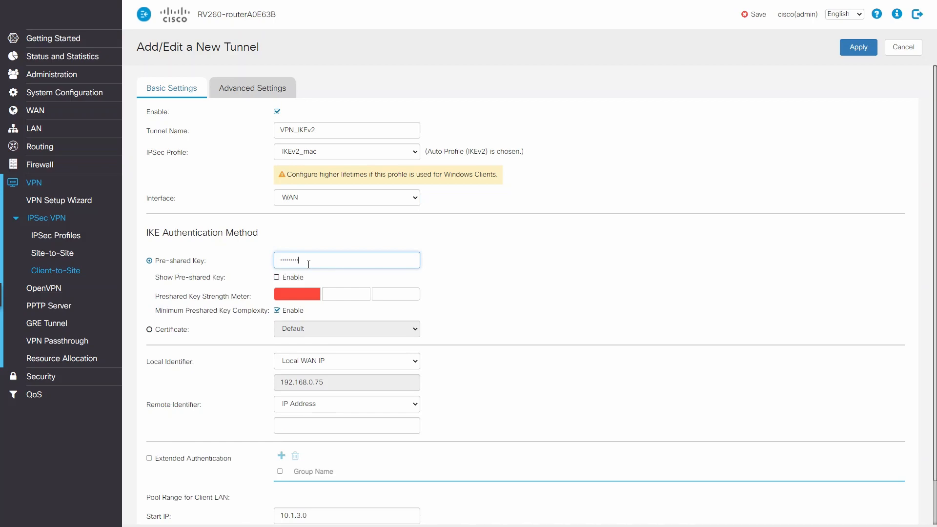
left_click(276, 310)
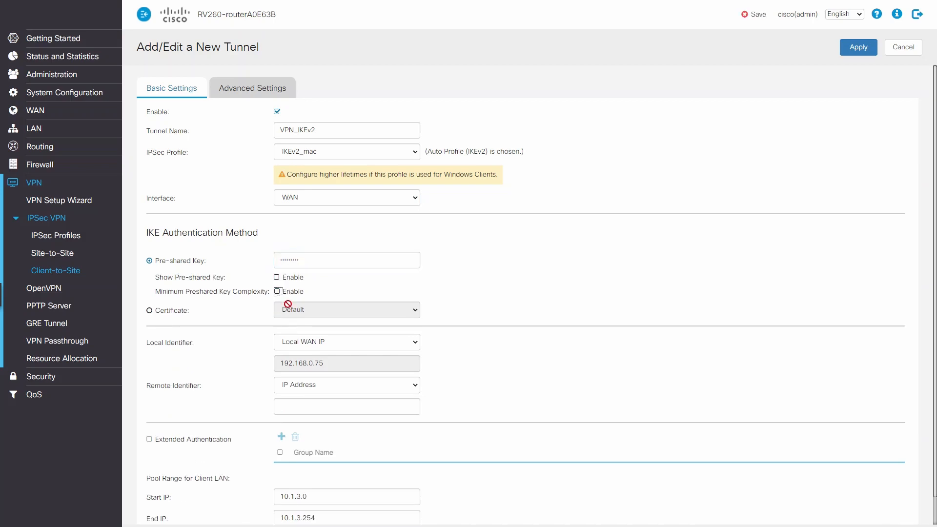
- Set FQDN identifiers: local router.vpn and remote client.vpn
scroll("down", 3)
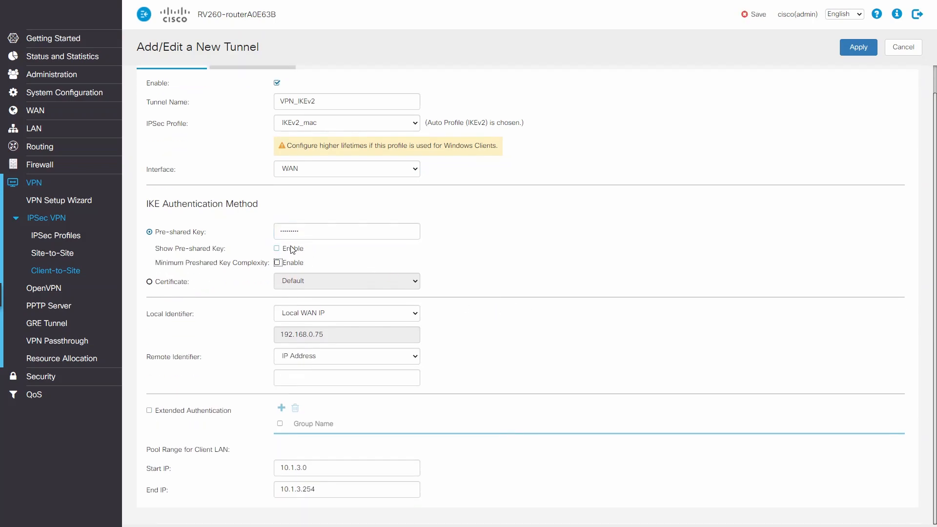
left_click(347, 313)
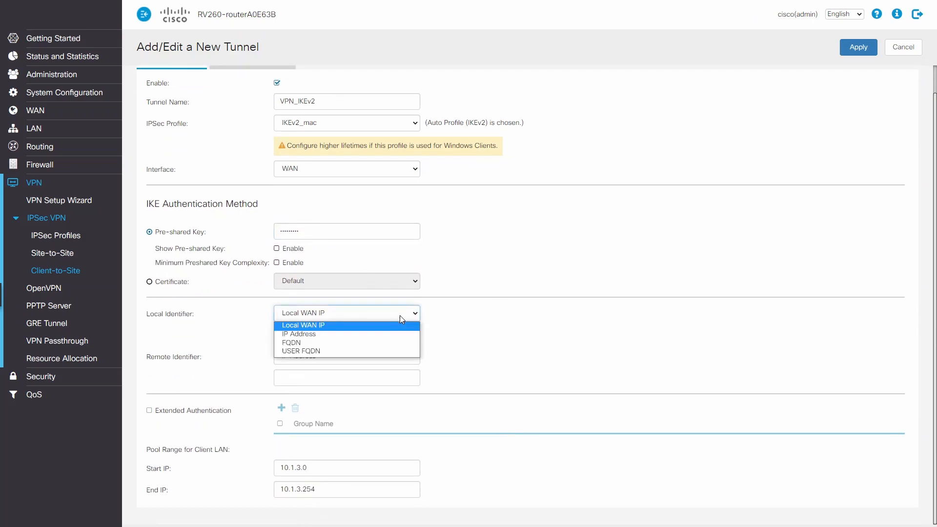
left_click(291, 342)
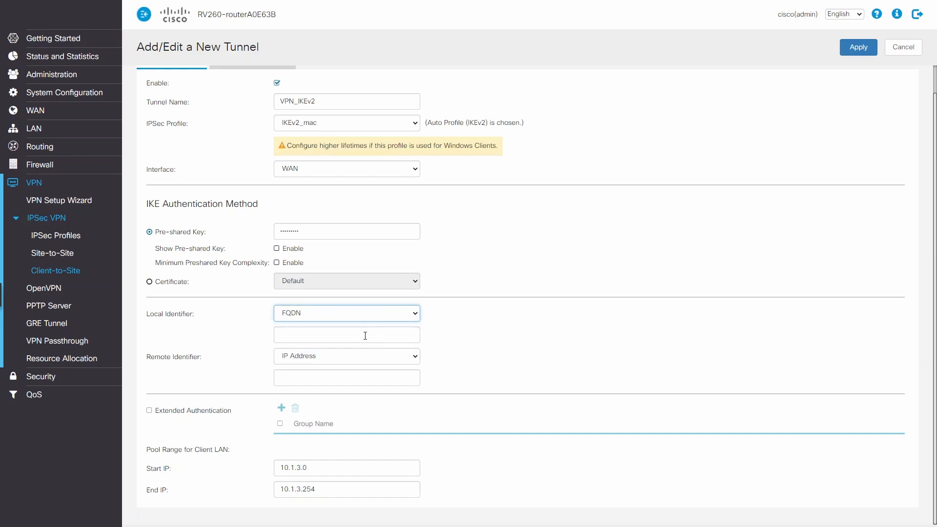
left_click(347, 356)
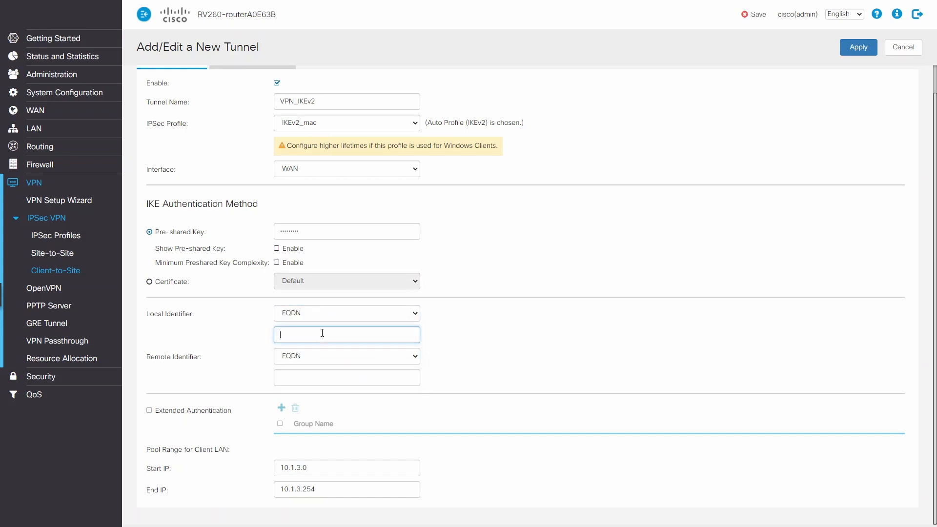
type("route")
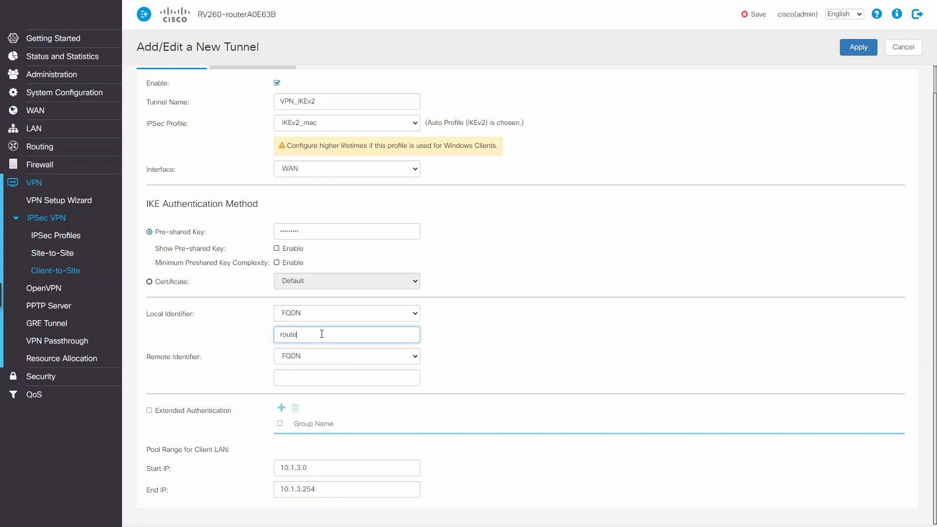
type(".vpn")
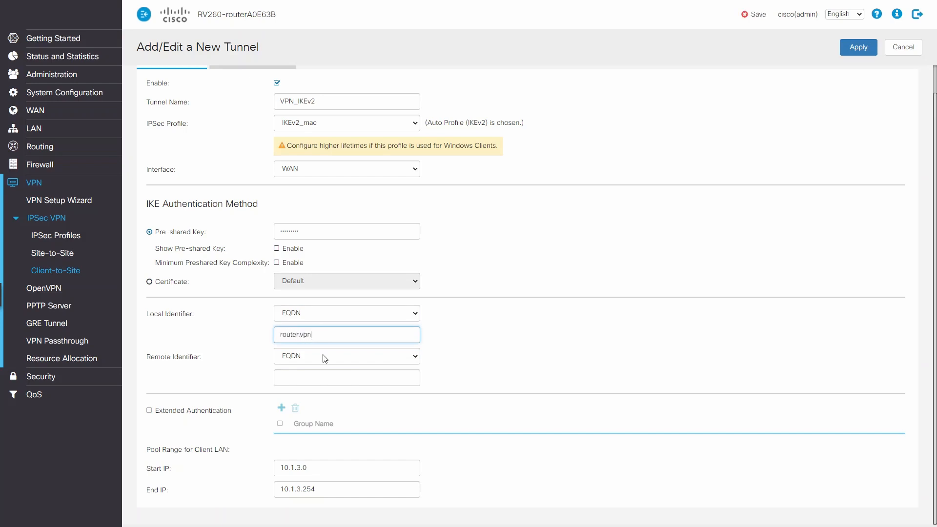
type("client")
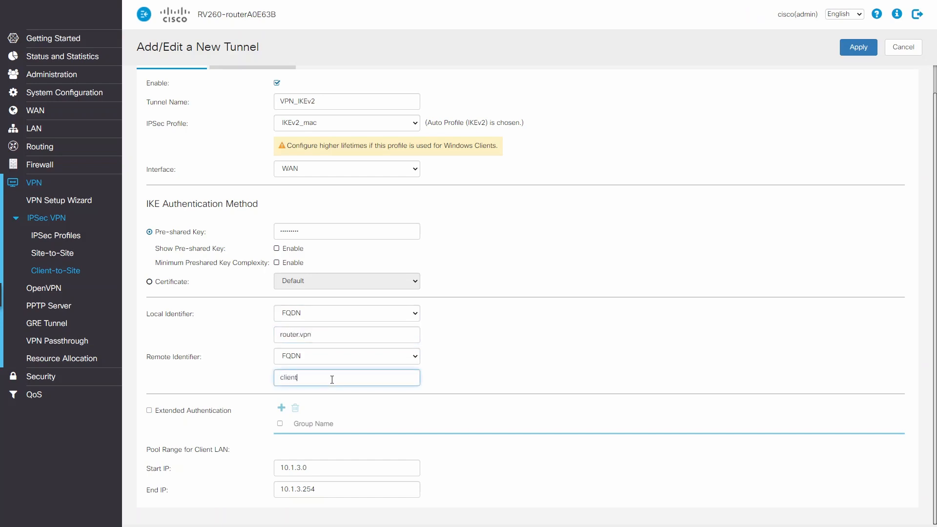
type(".vpn")
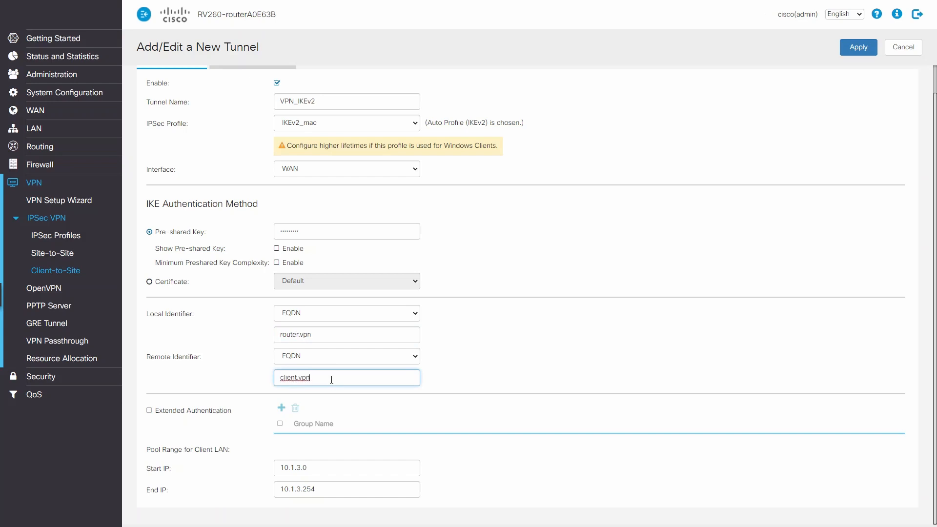
mouse_move(463, 396)
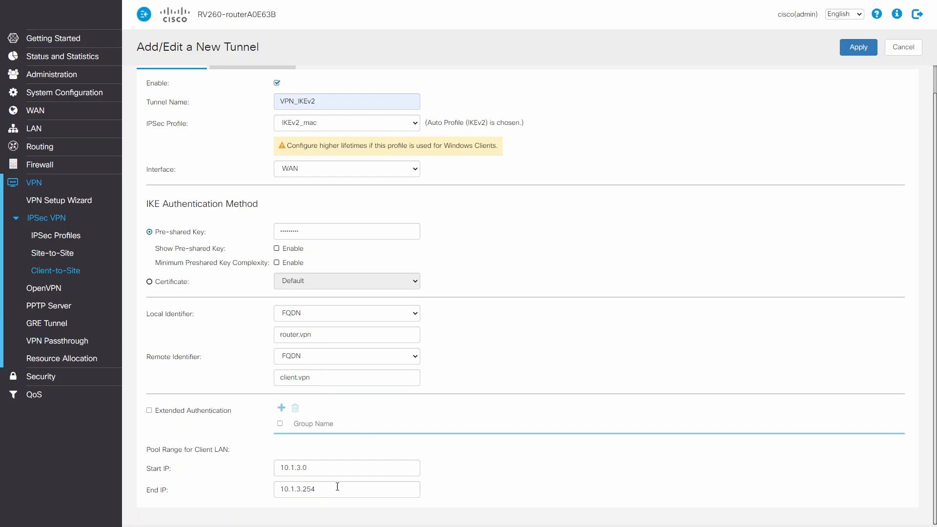
mouse_move(335, 477)
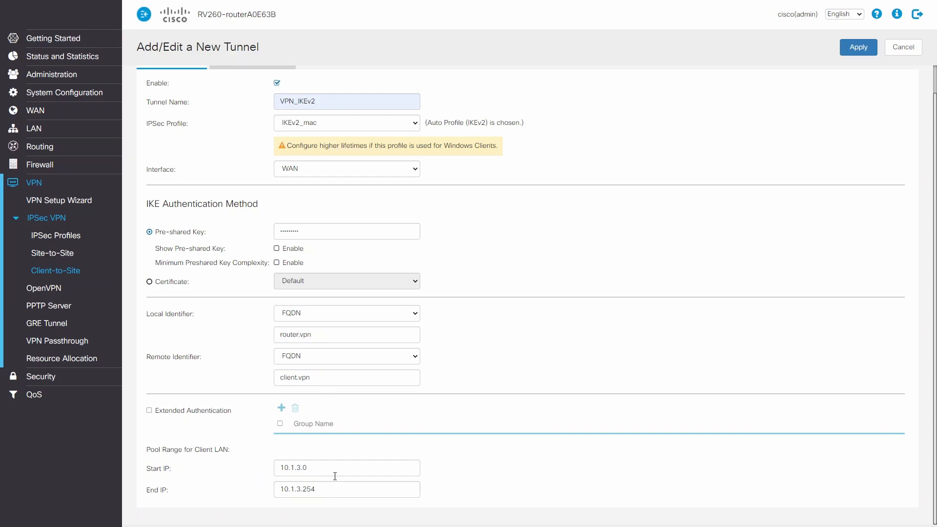
- Enter the client LAN pool range 10.1.3.10 to 10.1.3.254
left_click(346, 467)
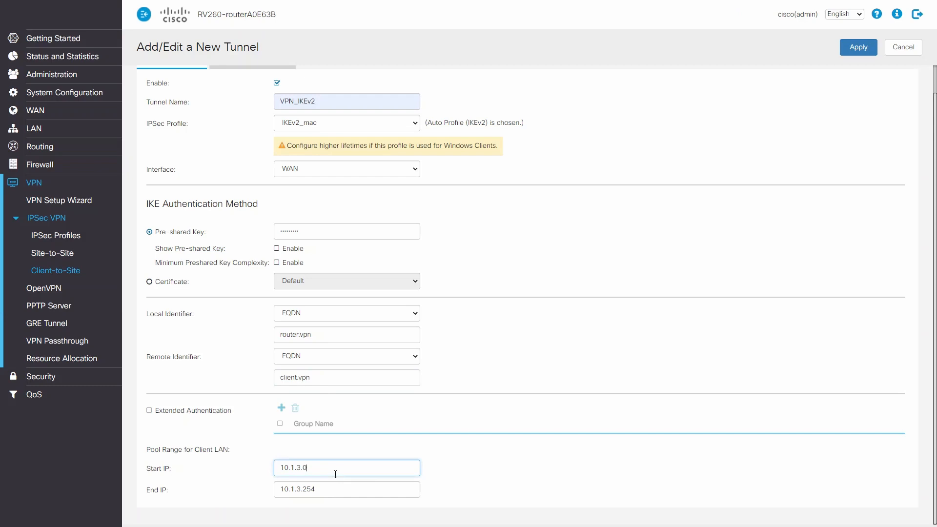
type("10")
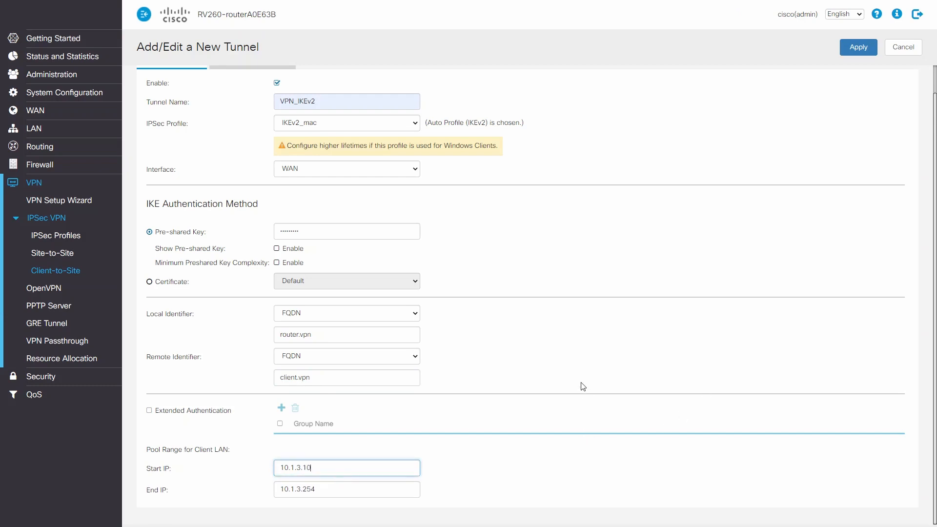
scroll("up", 3)
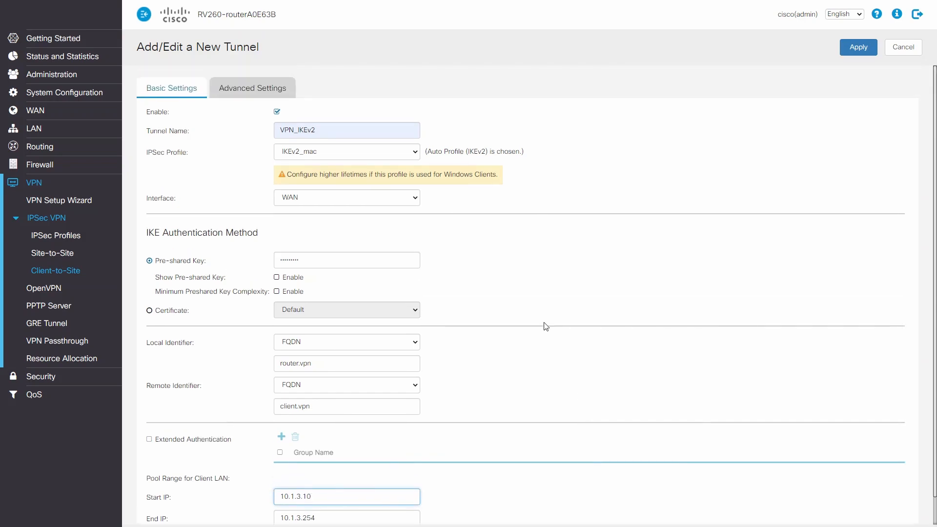
- Switch to the VPN_IKEv2 tunnel's Advanced Settings tab
left_click(252, 87)
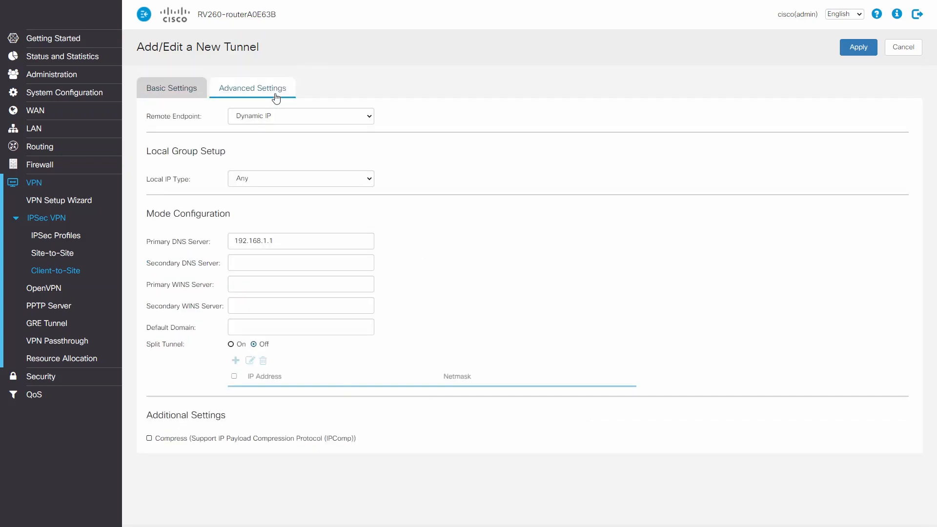
mouse_move(293, 131)
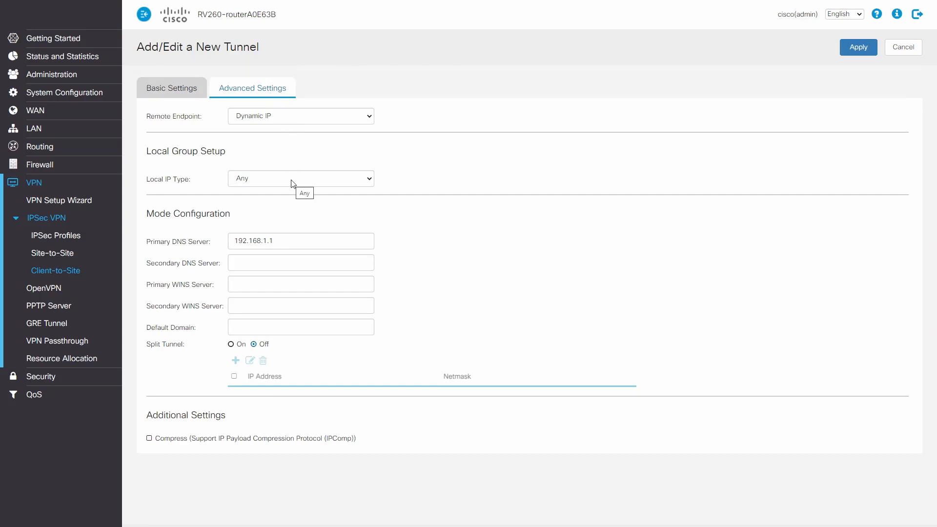
mouse_move(285, 241)
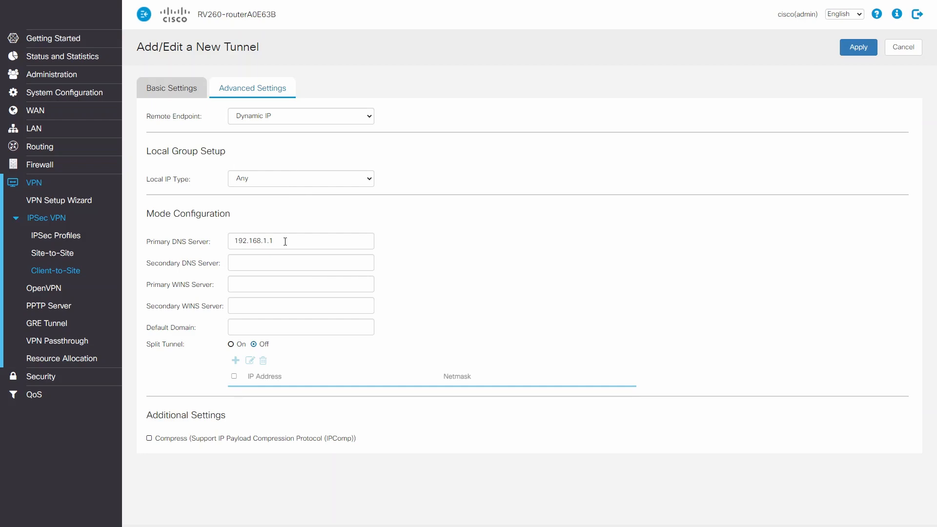
- Turn on split tunnel with a 192.x subnet entry and copy running config to startup
left_click(232, 344)
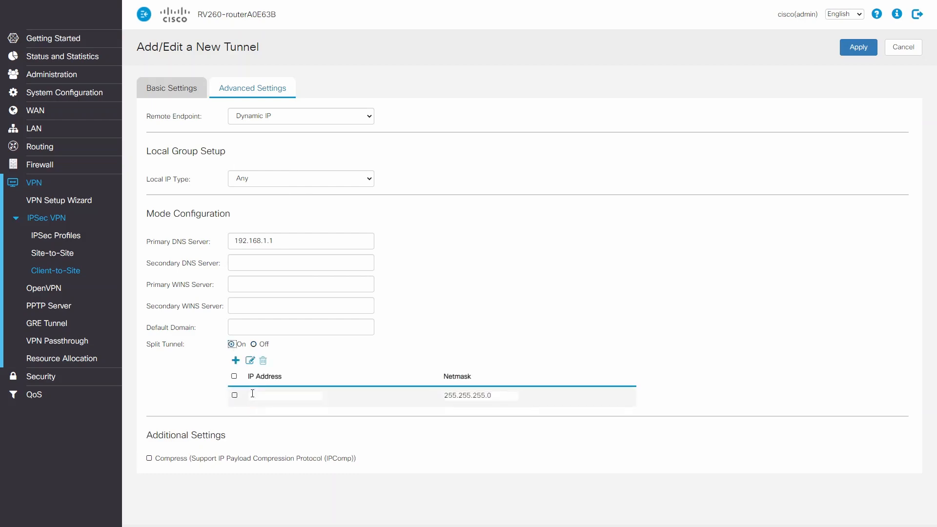
type("192.")
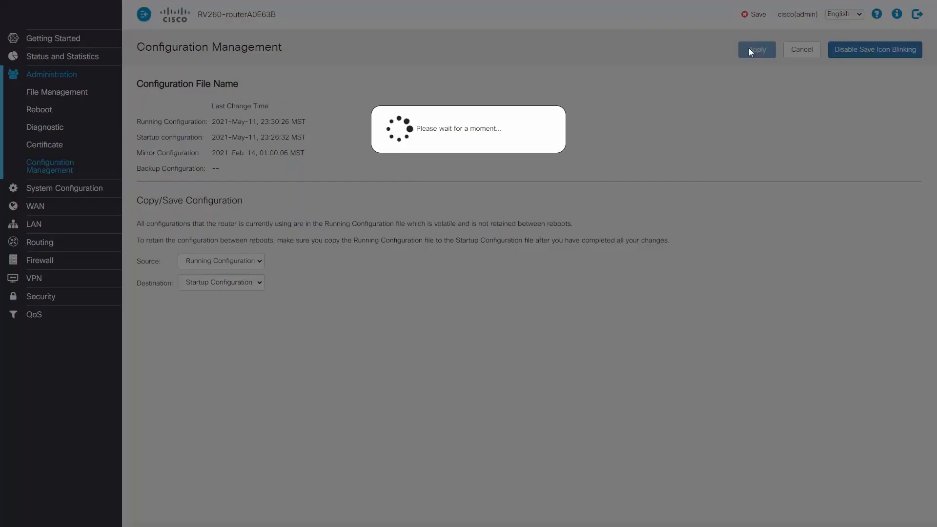
left_click(756, 49)
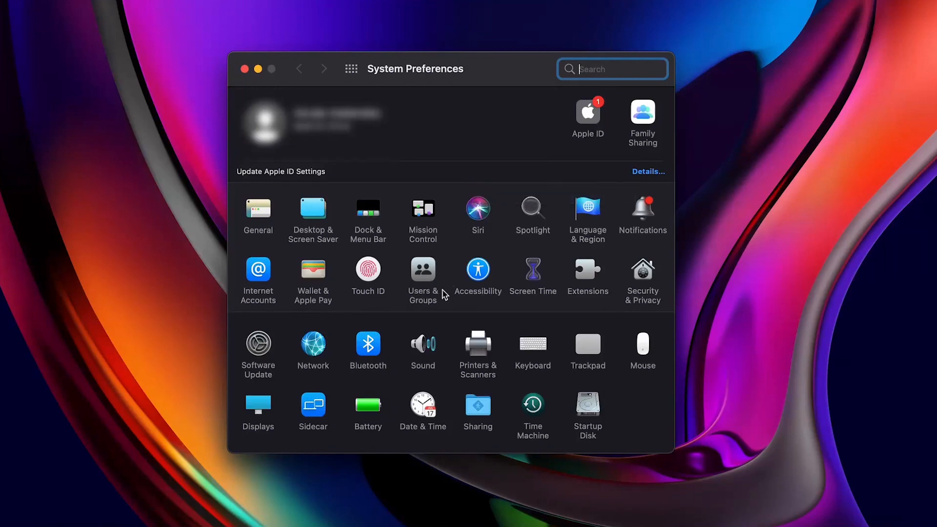
mouse_move(316, 349)
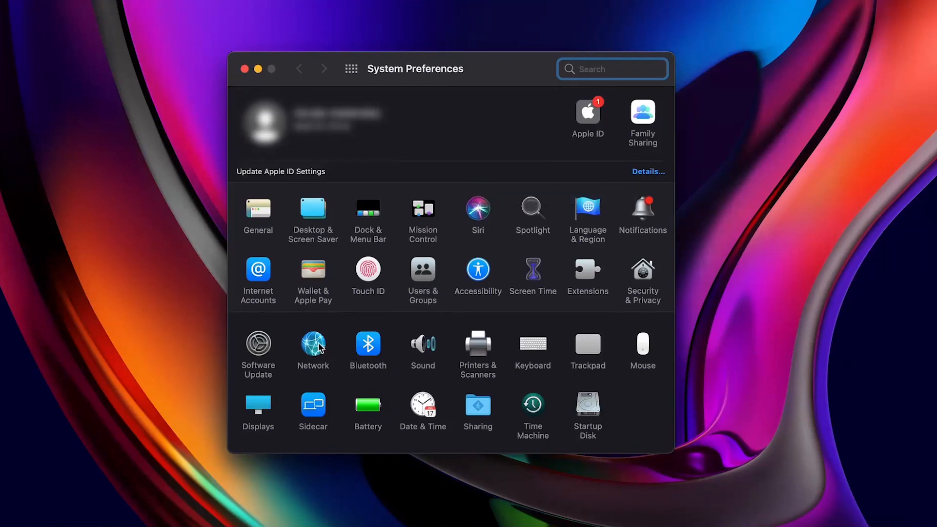
- In Network preferences, add an IKEv2 VPN service that appears as VPN2
left_click(312, 345)
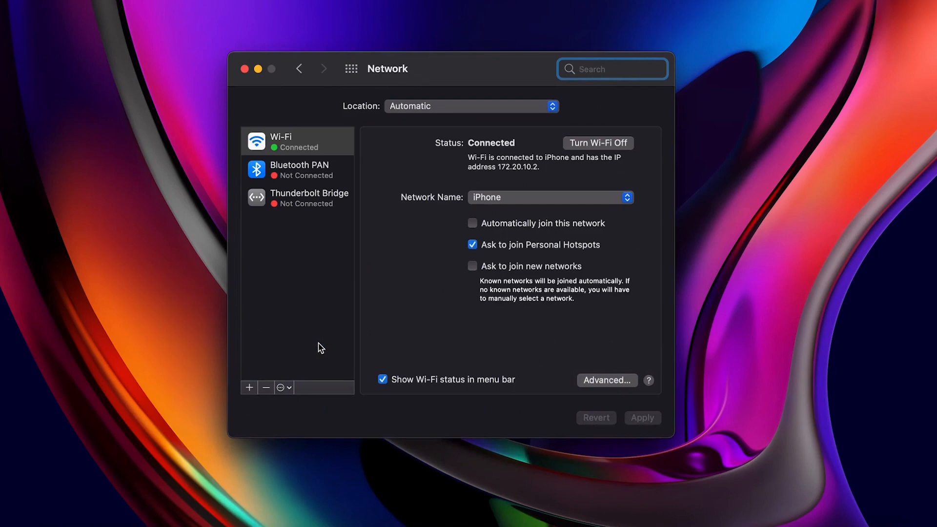
left_click(248, 387)
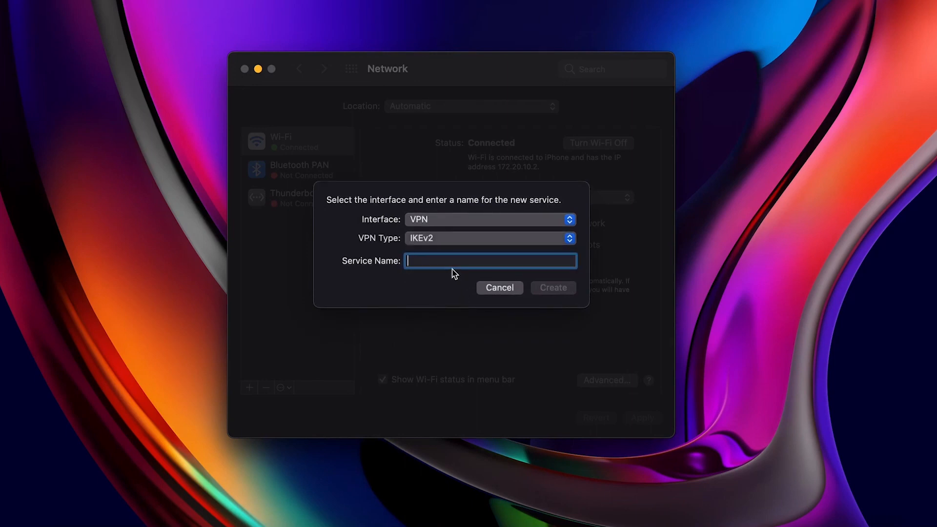
type("VPN")
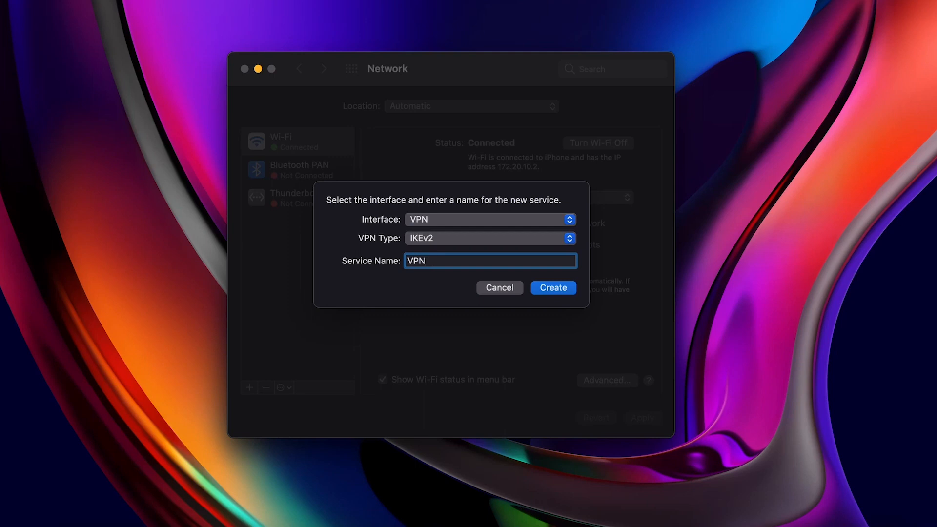
left_click(552, 288)
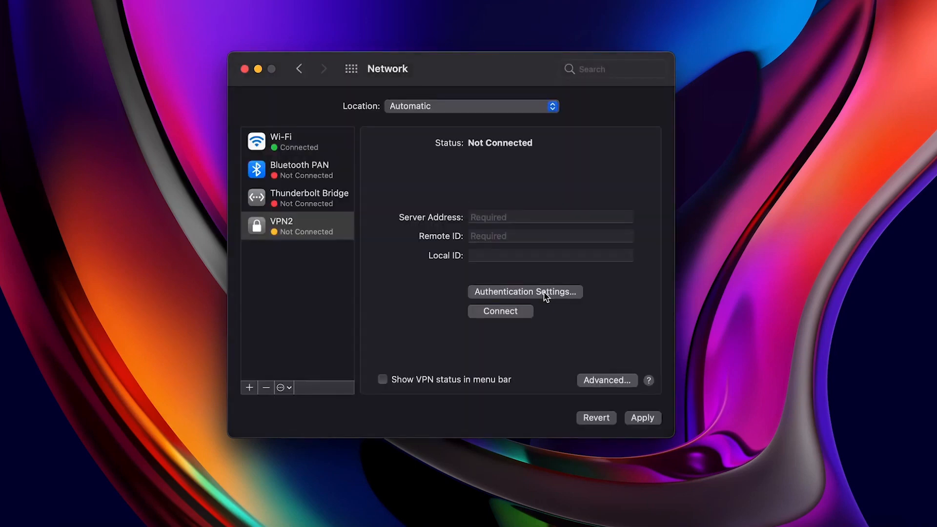
- Set VPN2 user authentication to None and enter the shared secret
left_click(525, 292)
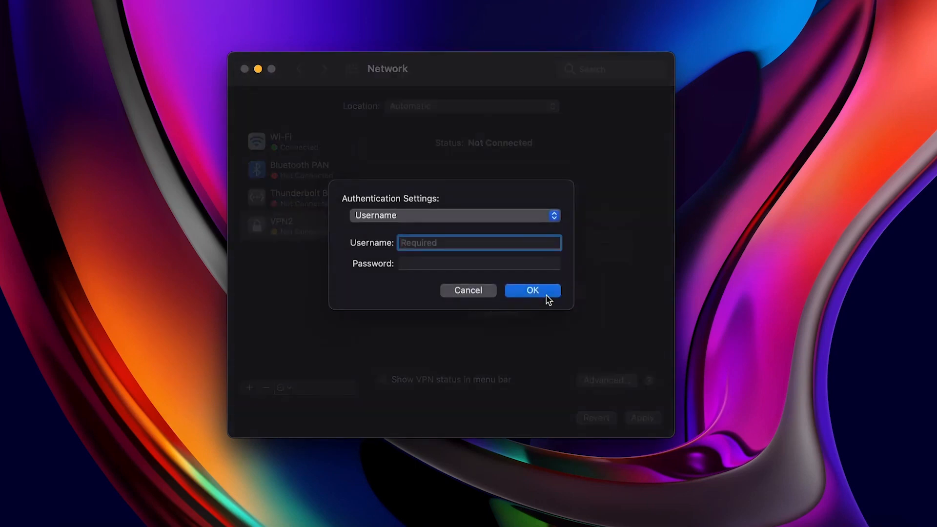
left_click(453, 215)
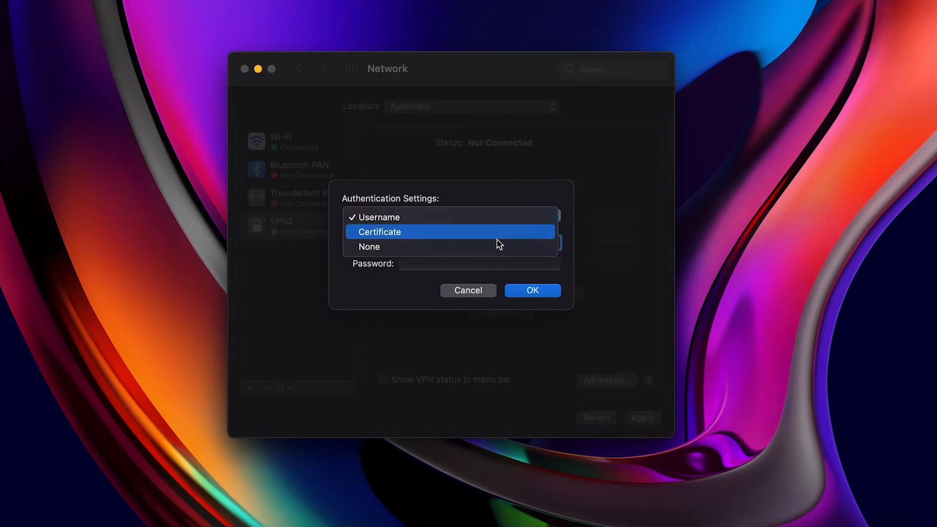
left_click(369, 247)
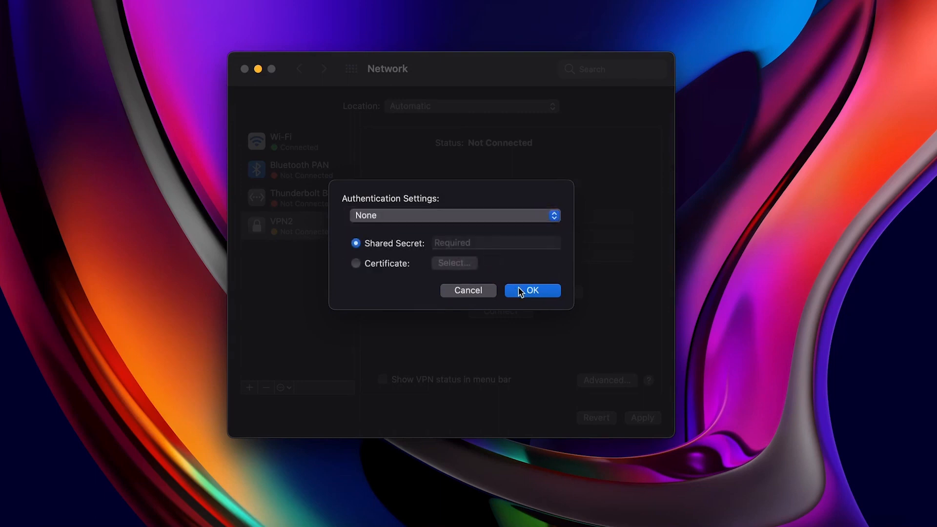
type("••••")
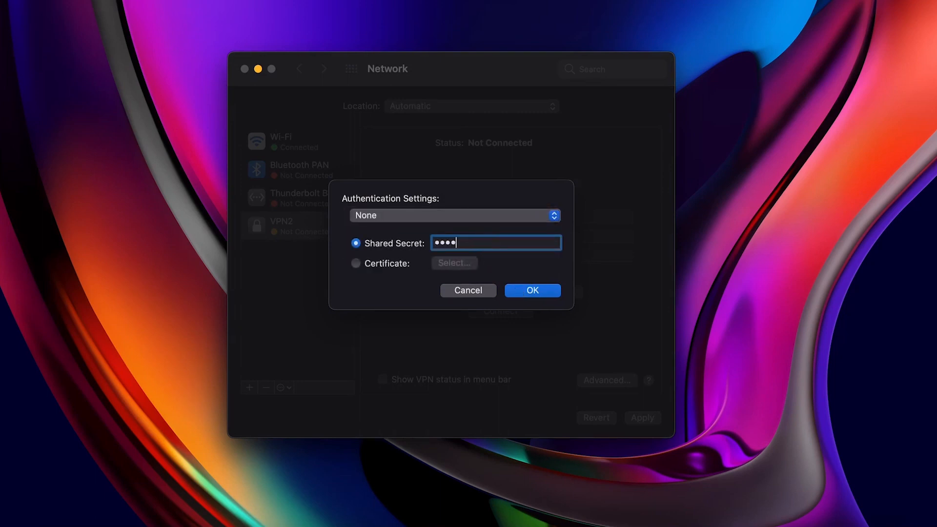
type("password")
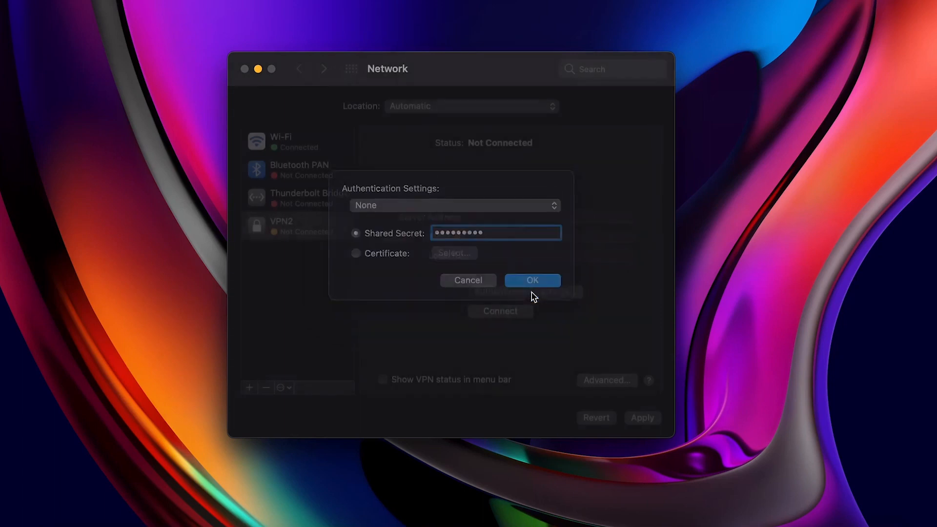
left_click(532, 280)
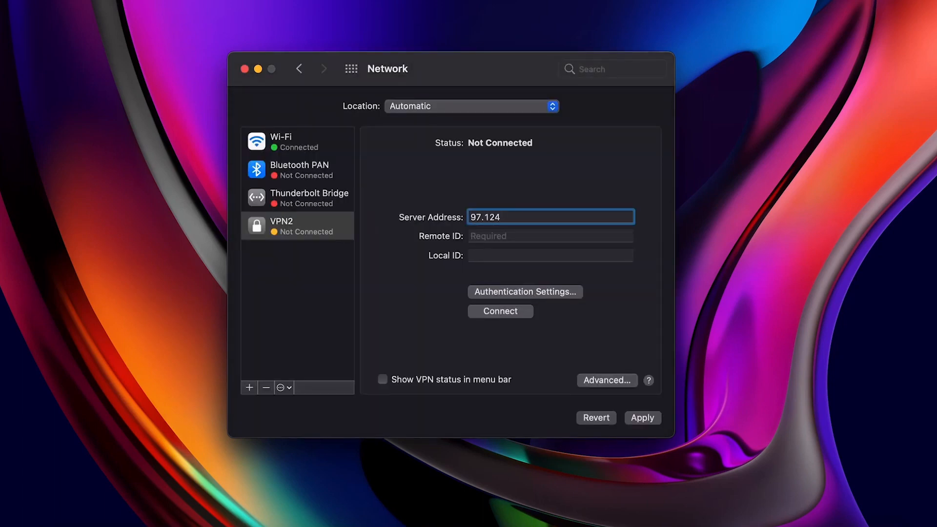
type("119.")
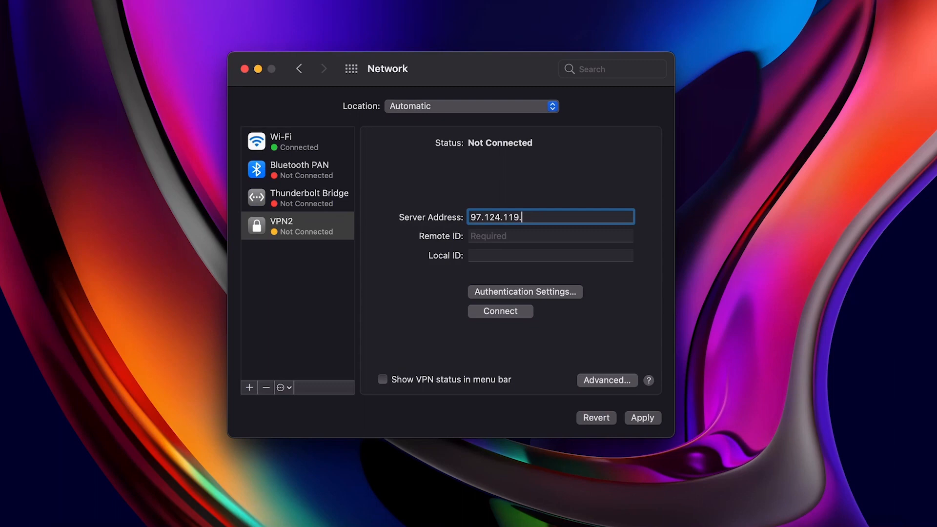
type("187")
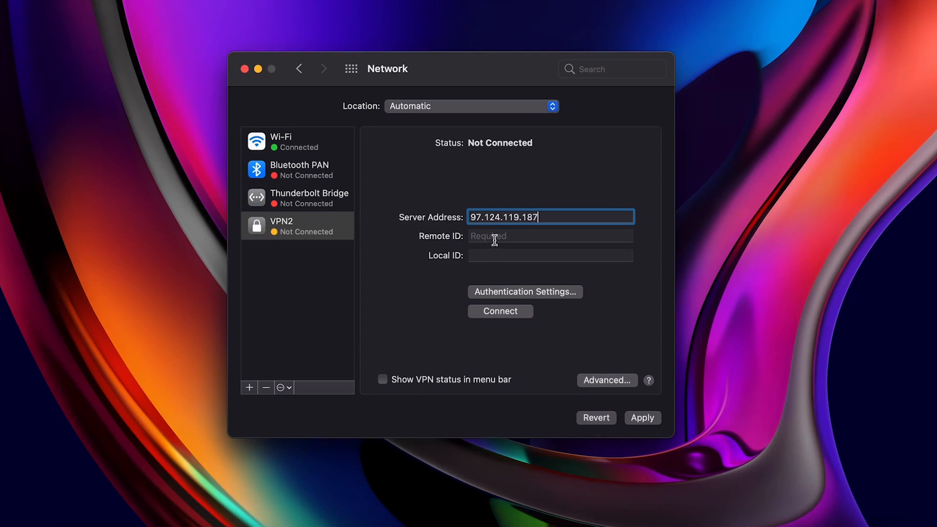
type("rout")
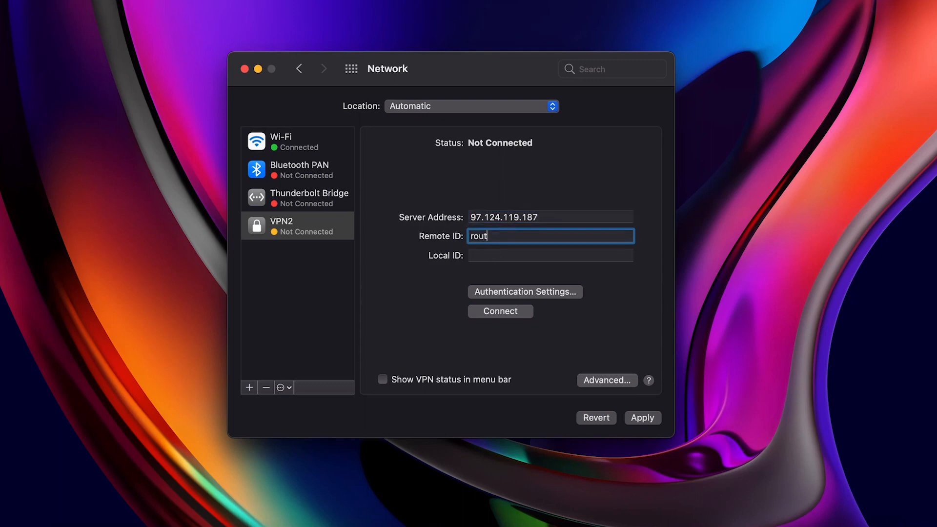
type("er.vpn")
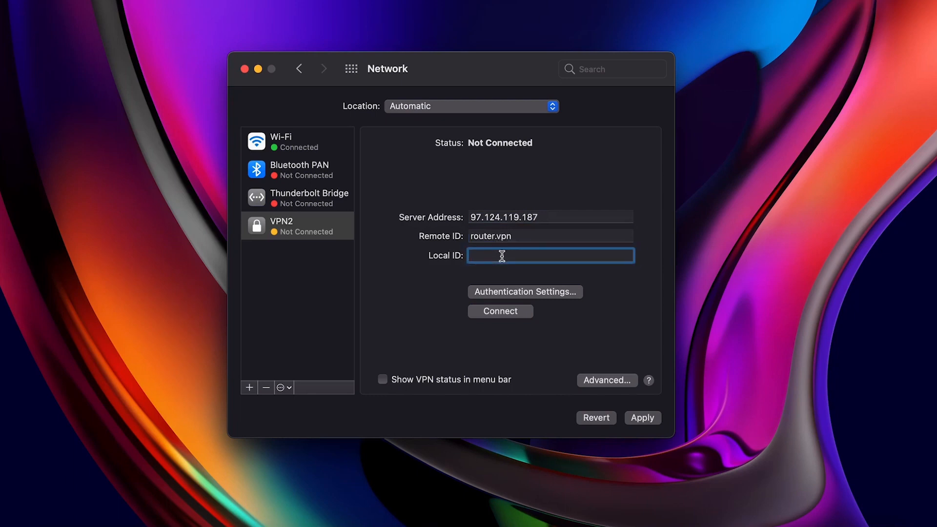
type("cli")
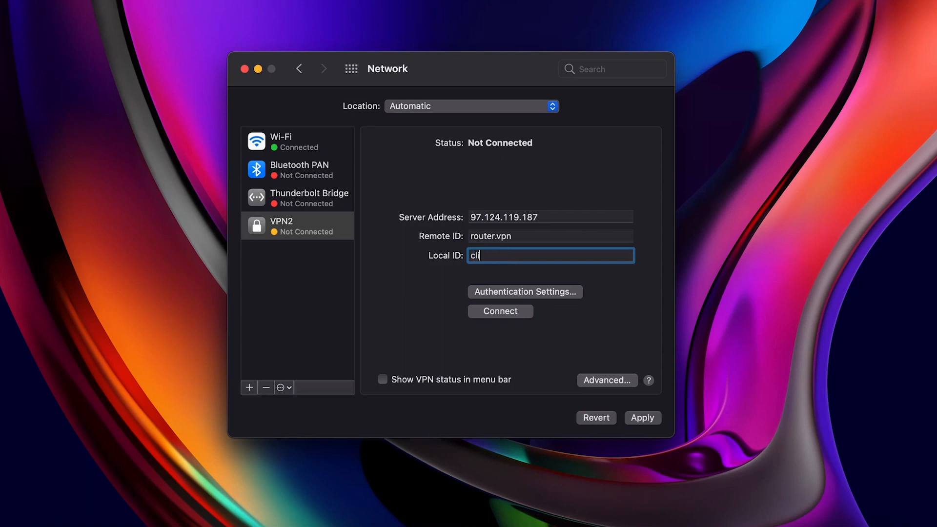
type("ent.vpn")
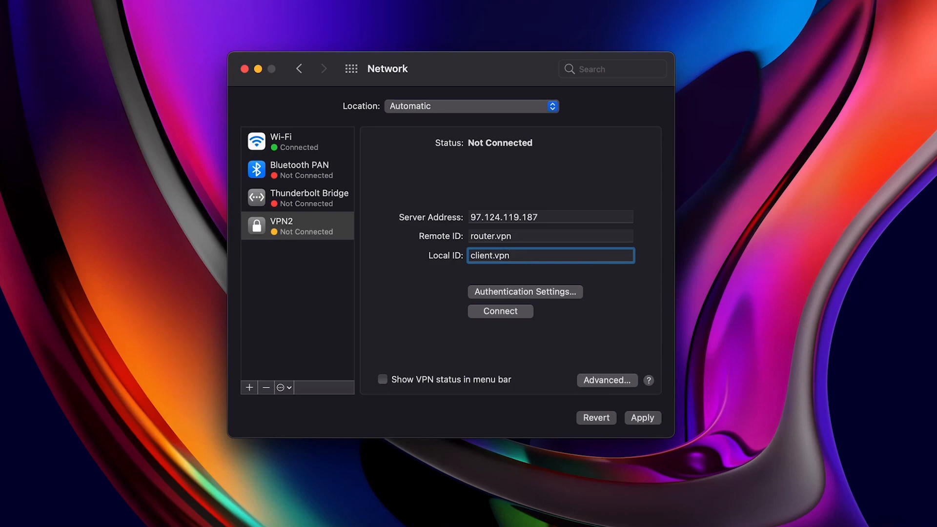
left_click(500, 311)
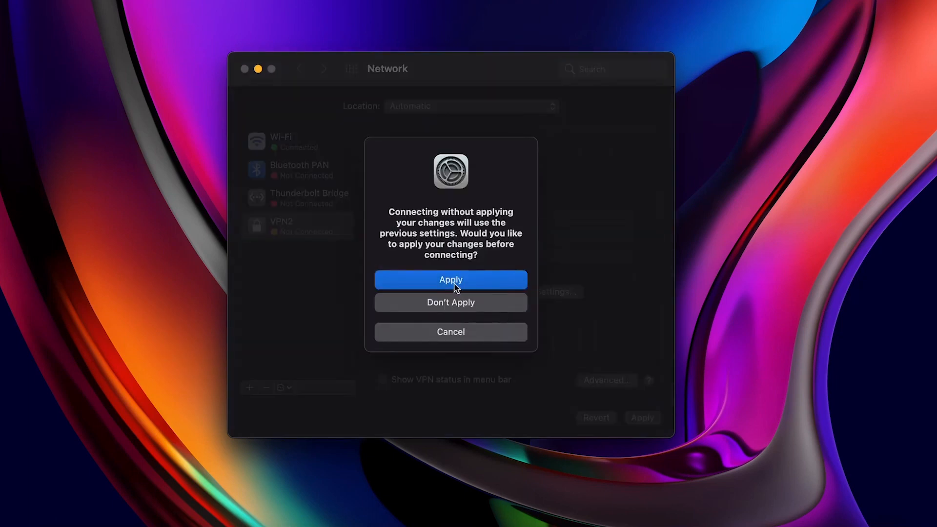
left_click(451, 280)
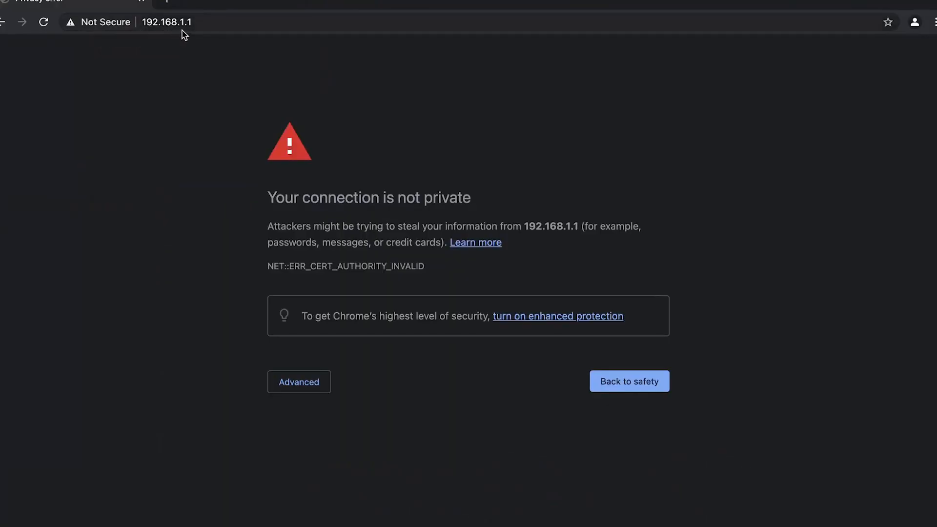
- Bypass Chrome's certificate warning via Advanced and proceed to 192.168.1.1
left_click(298, 382)
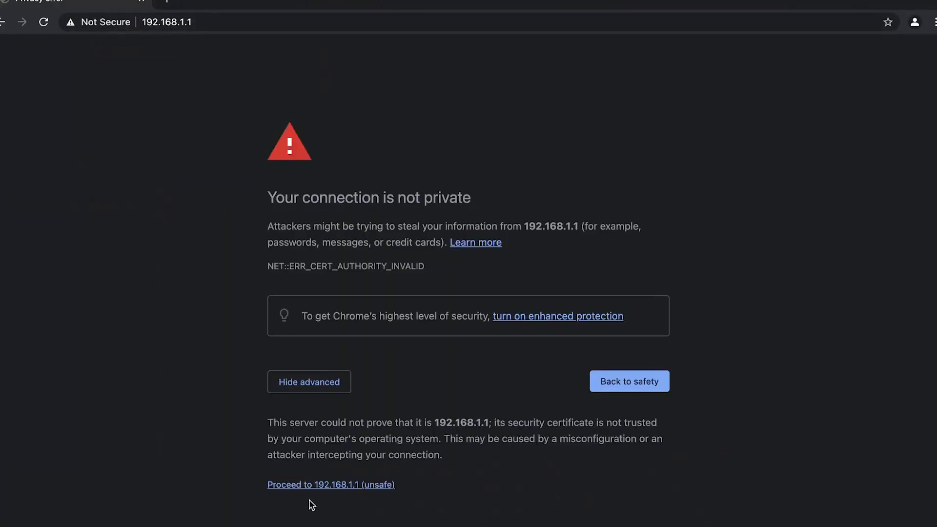
left_click(331, 485)
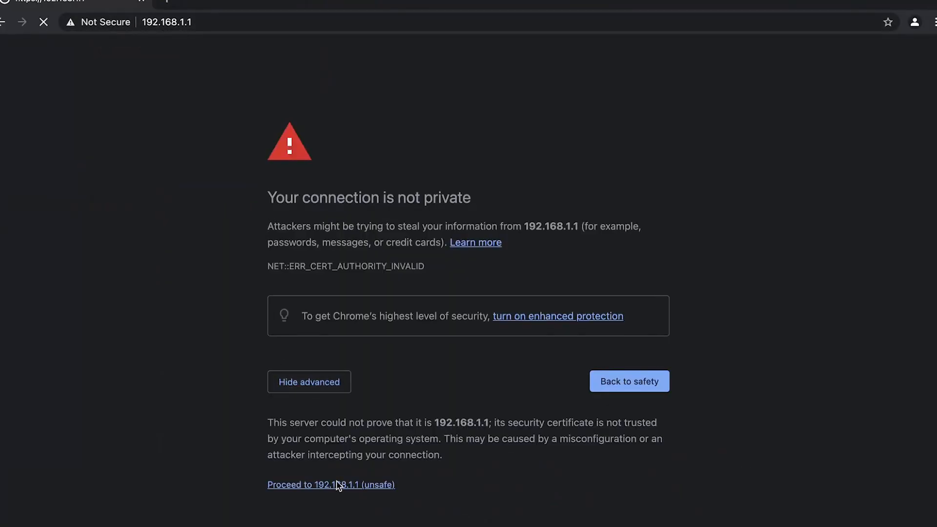
left_click(331, 485)
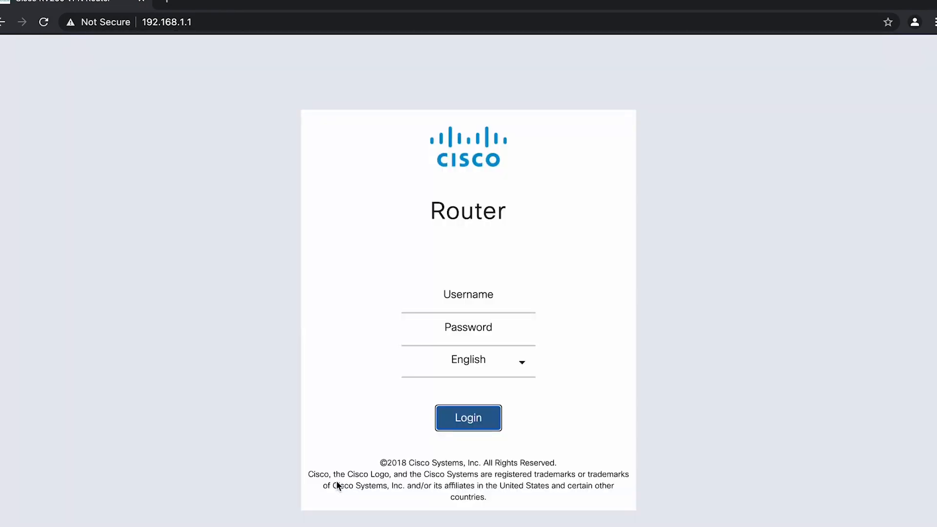